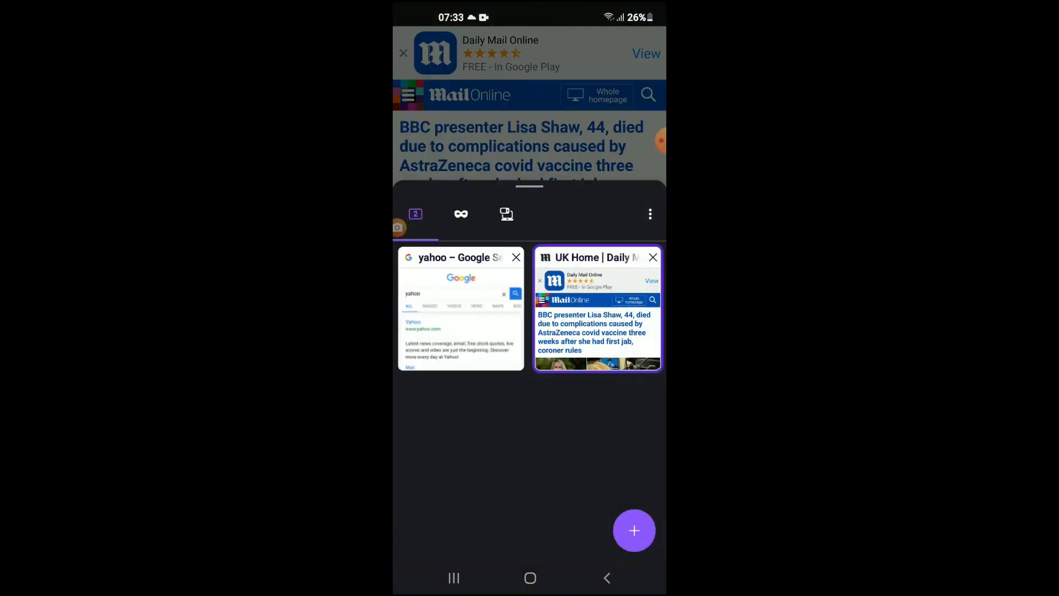
# - Return from the Daily Mail article and close both open tabs with 'Close all tabs'
pyautogui.click(597, 307)
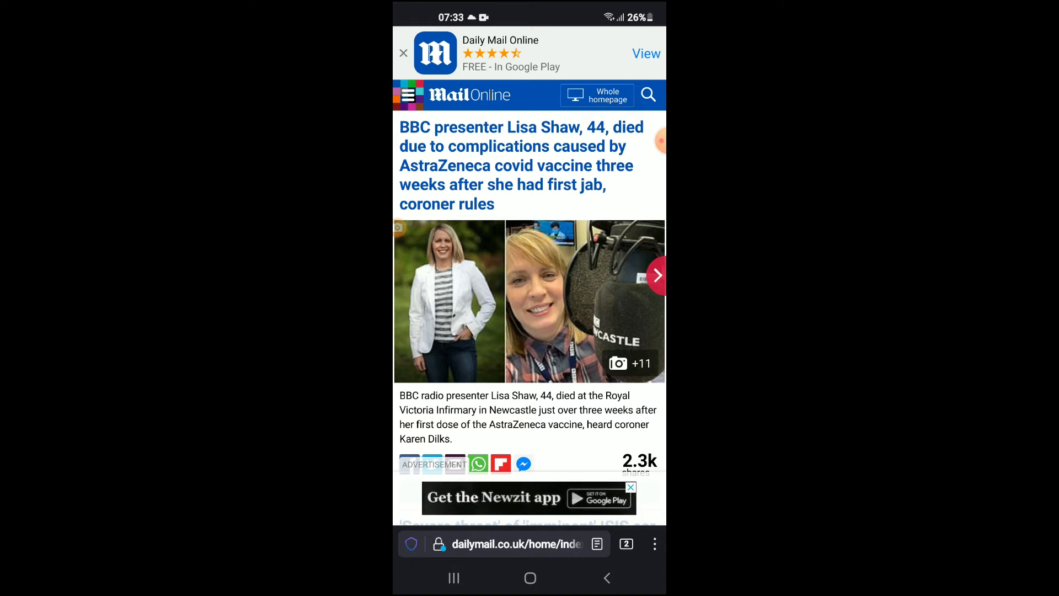
pyautogui.click(626, 544)
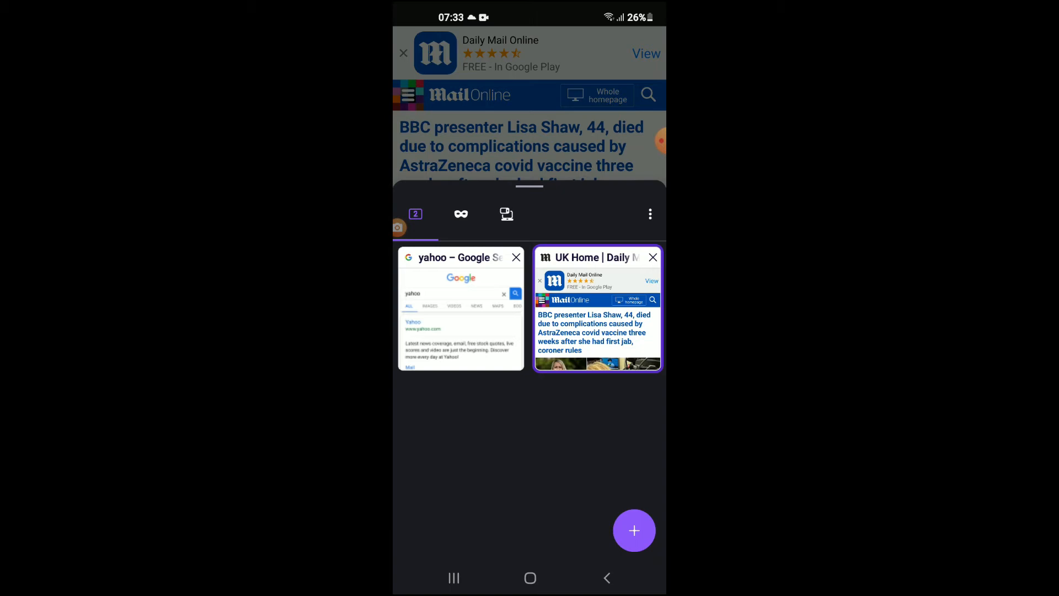
pyautogui.click(649, 214)
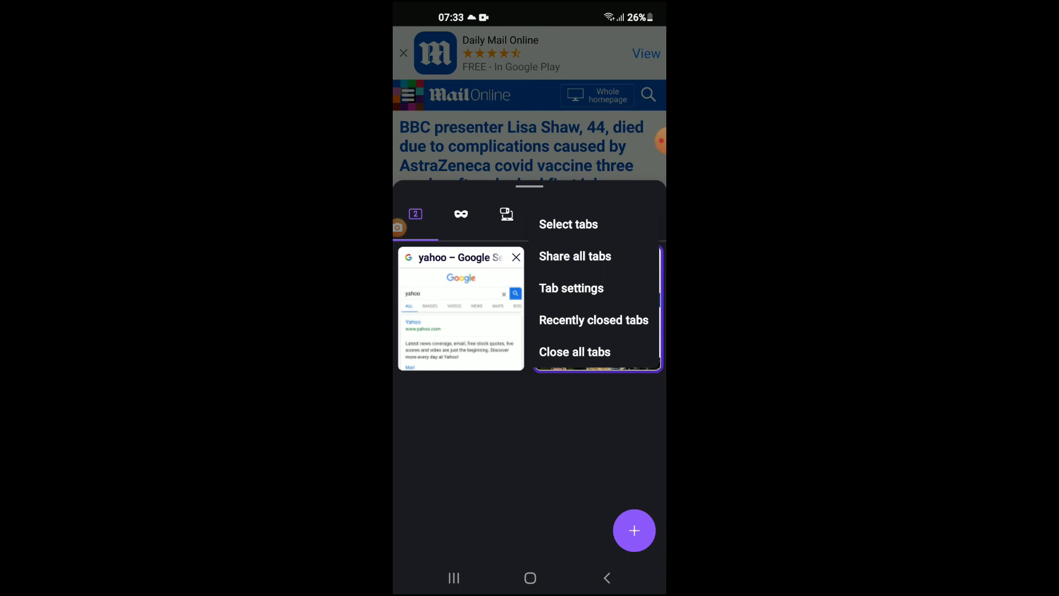
pyautogui.click(574, 351)
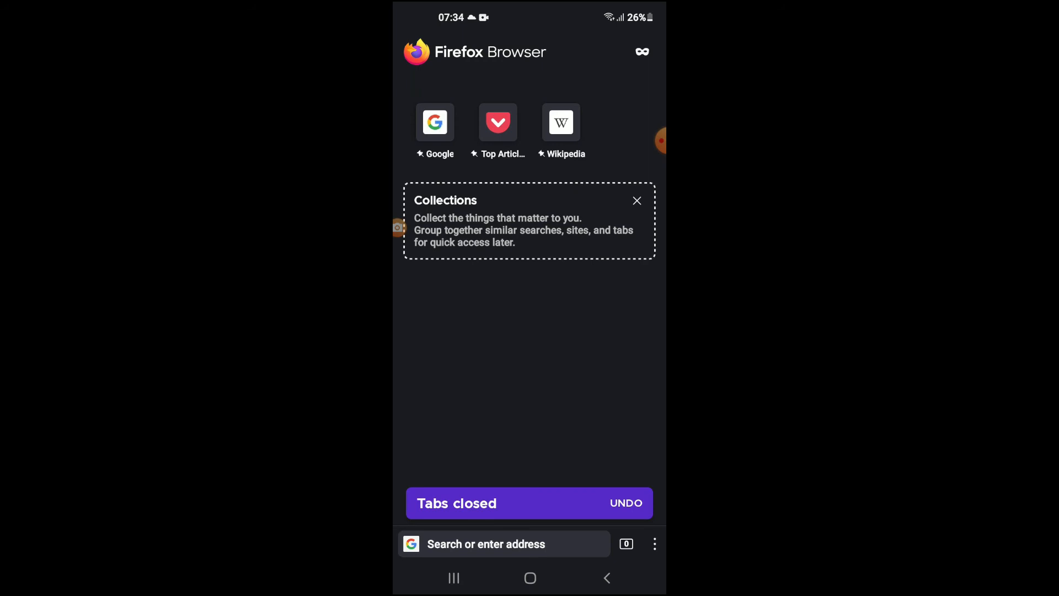